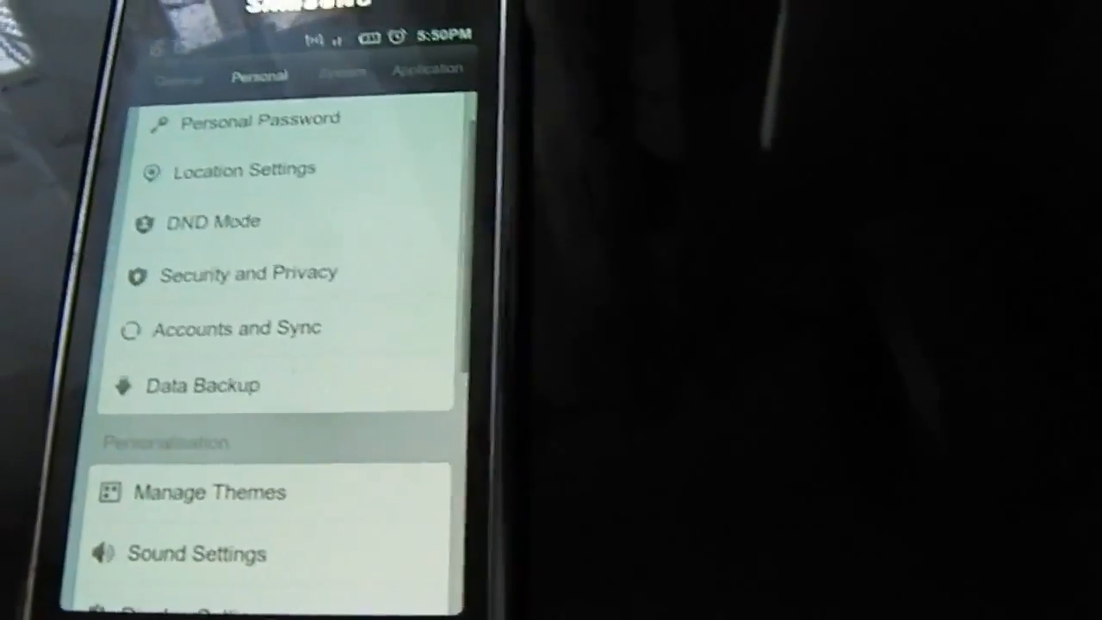
- Open the Skype Video Chat 2.3.rar (7.59 MB) MultiUpload page and scroll to its download links
{"action": "left_click", "coordinate": [420, 43]}
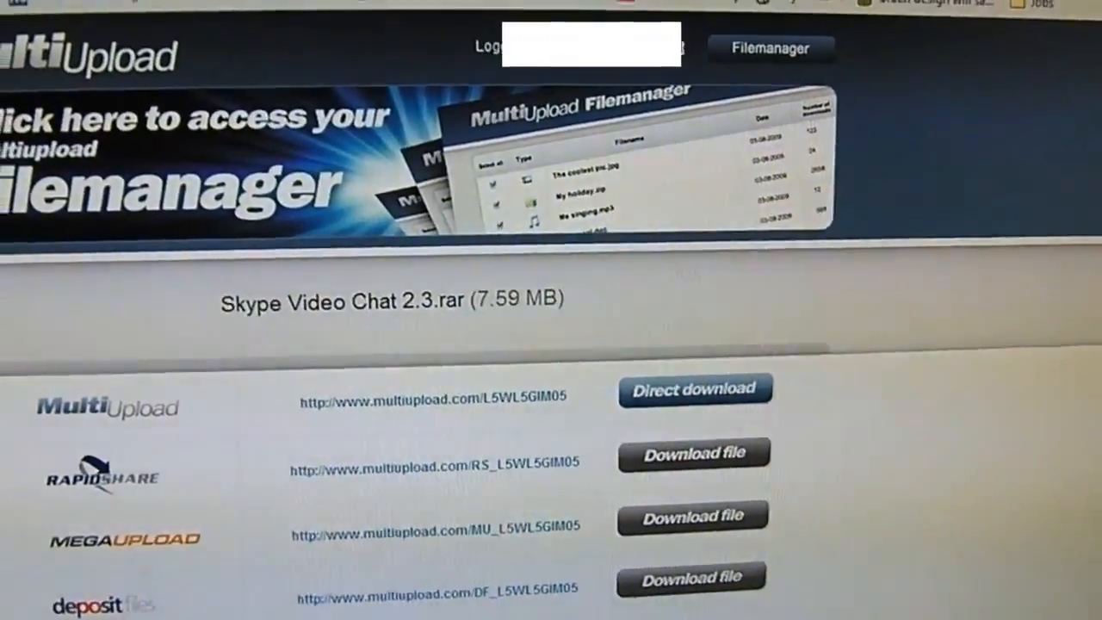
{"action": "scroll", "scroll_direction": "down", "scroll_amount": 3}
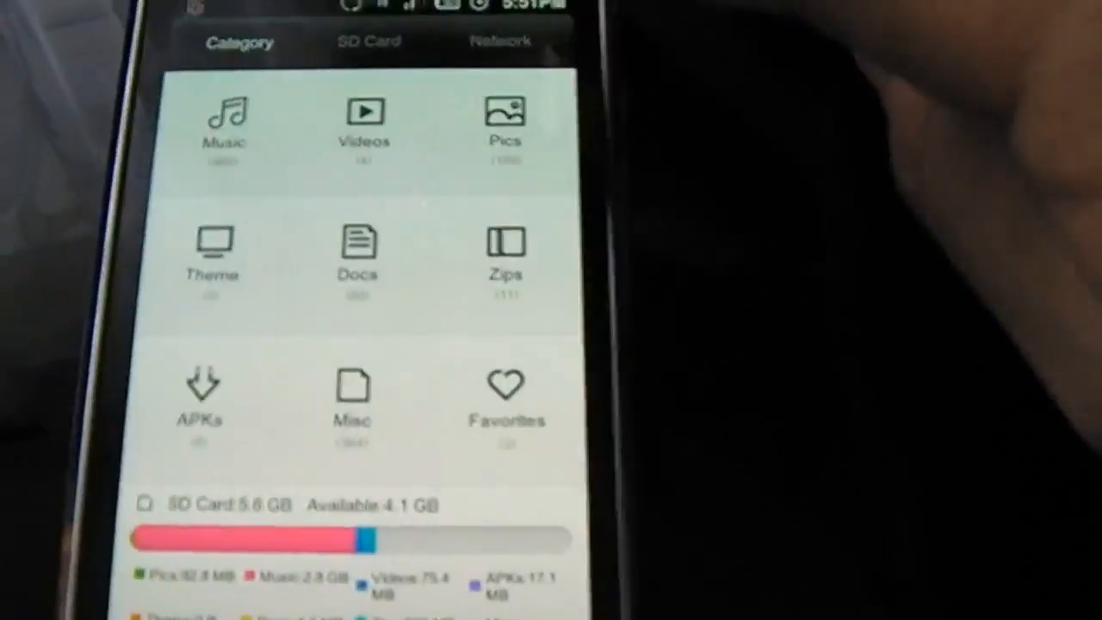
- Open the APKs category in File Explorer to reach the Skype package
{"action": "left_click", "coordinate": [368, 40]}
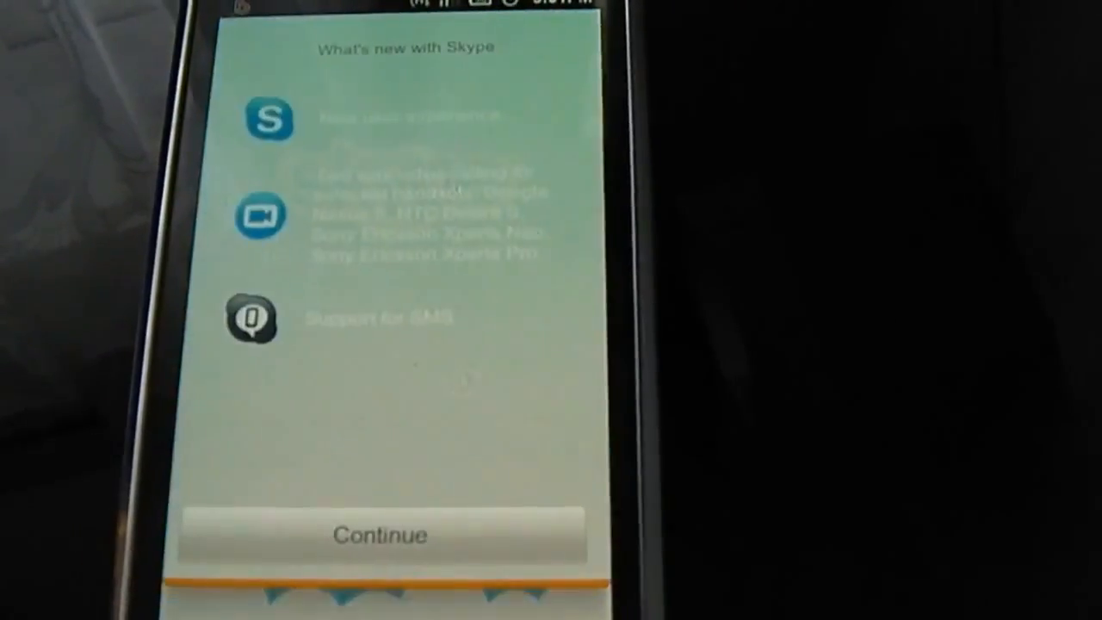
- Continue from the What's new with Skype screen to Welcome to Skype
{"action": "left_click", "coordinate": [380, 533]}
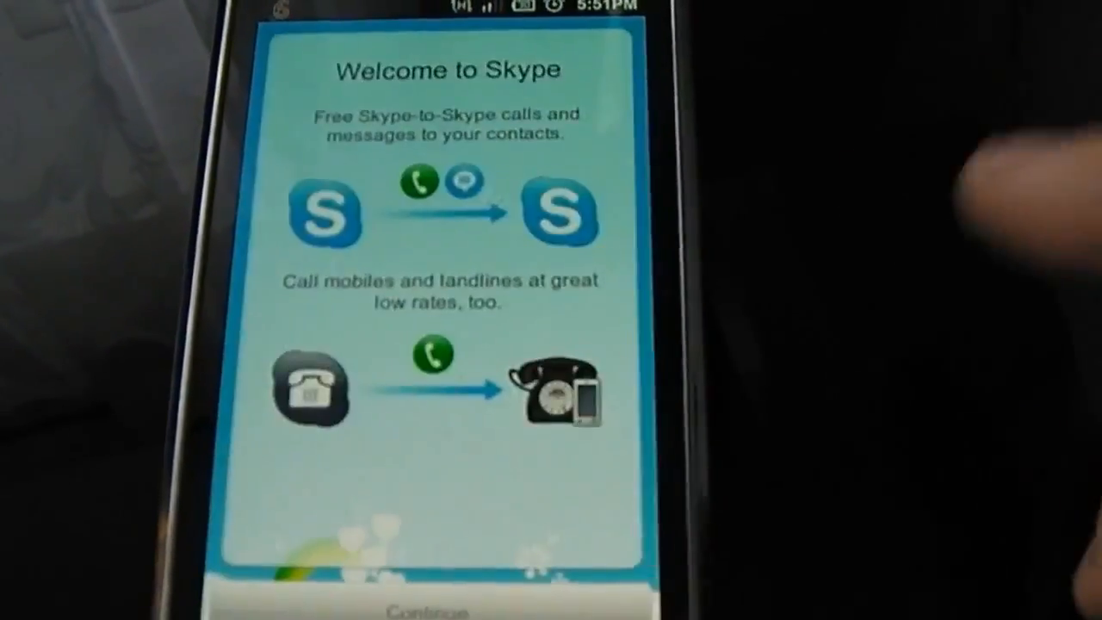